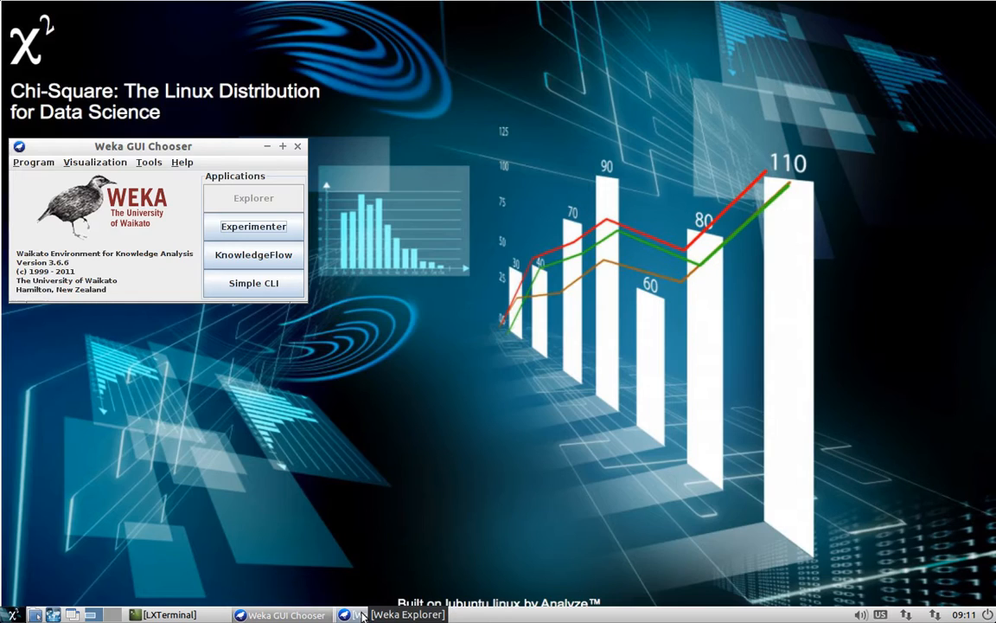
# - Bring the Weka Explorer window with the 32,561-instance income dataset to the front
pyautogui.click(402, 614)
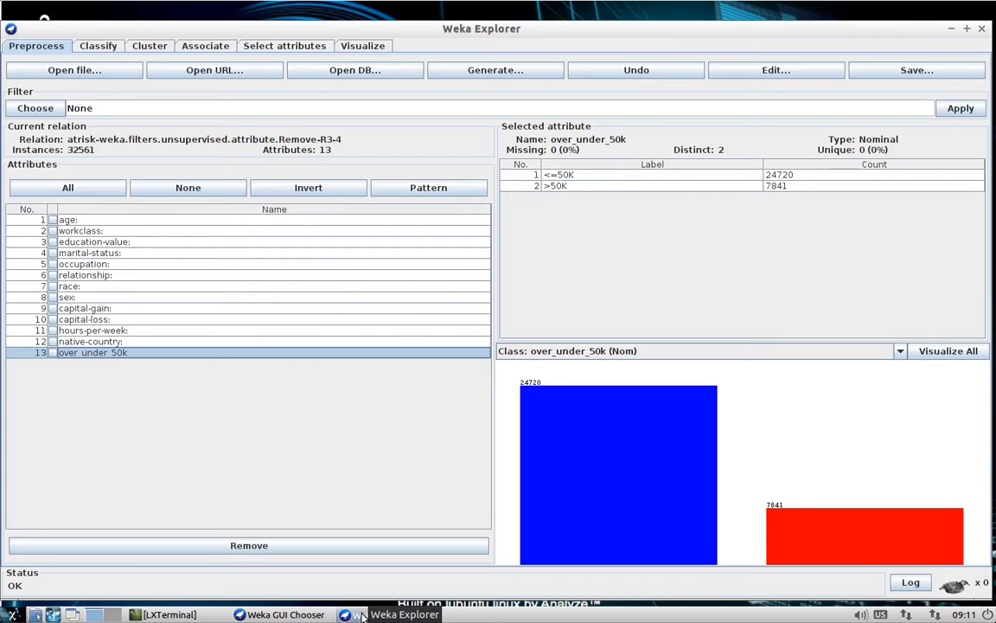
pyautogui.moveTo(410, 482)
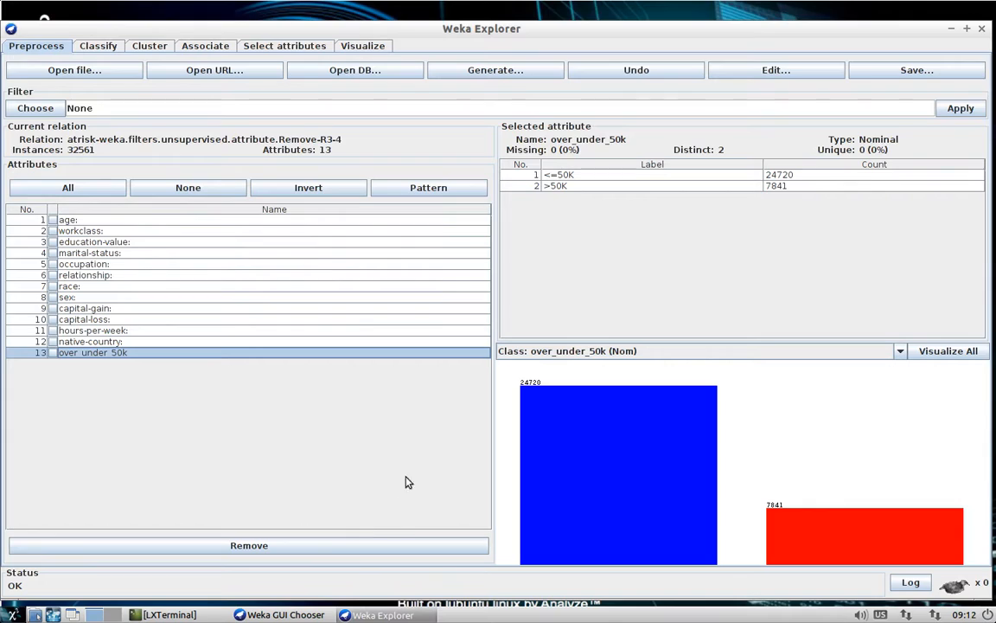
# - Show the Visualize plot matrix with jitter at maximum and redraw it
pyautogui.click(362, 46)
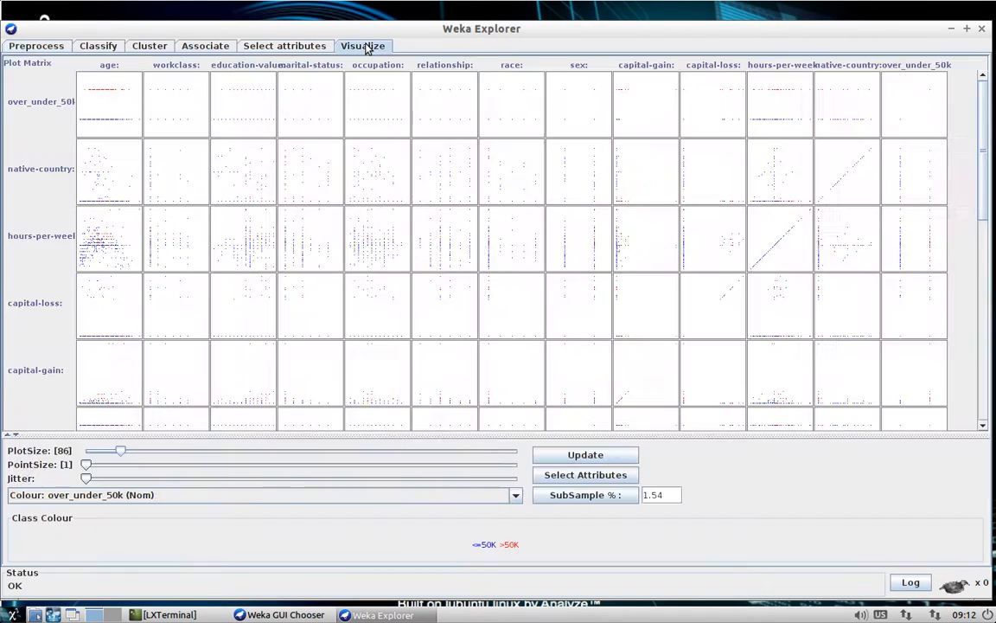
pyautogui.moveTo(363, 46)
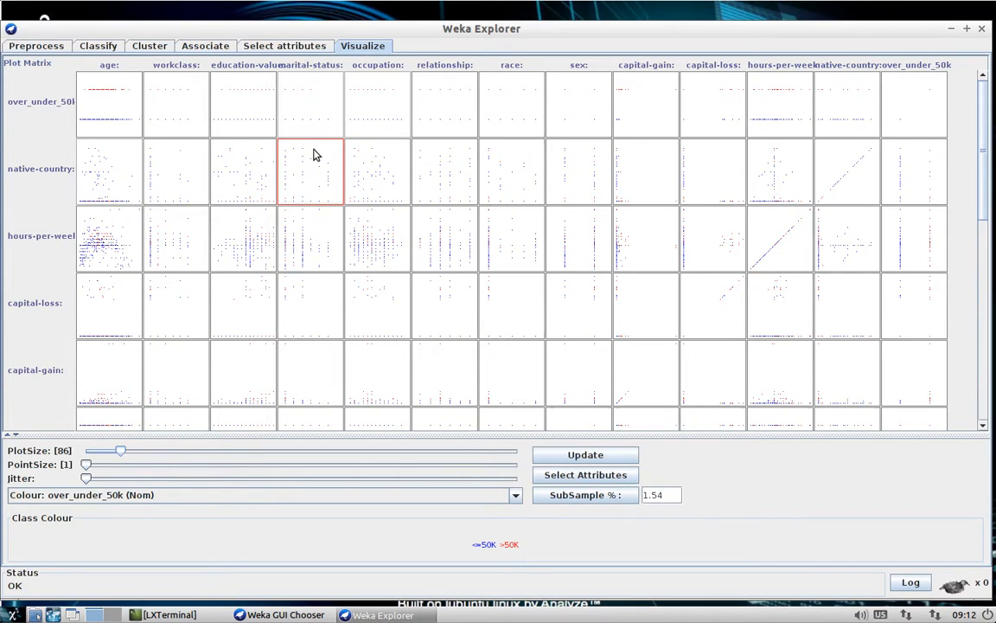
pyautogui.moveTo(296, 207)
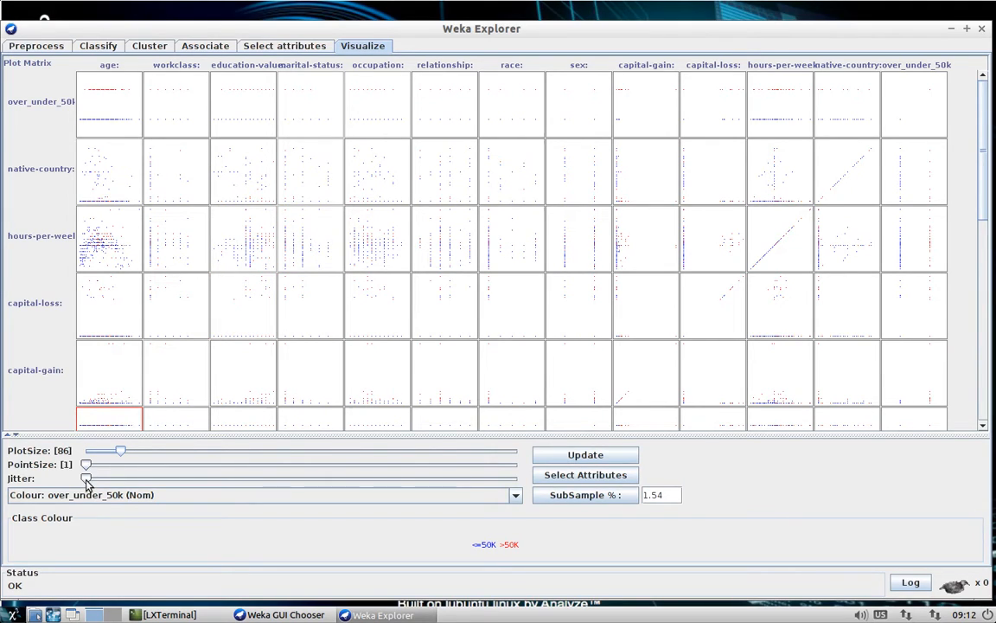
pyautogui.moveTo(87, 478); pyautogui.dragTo(517, 478)
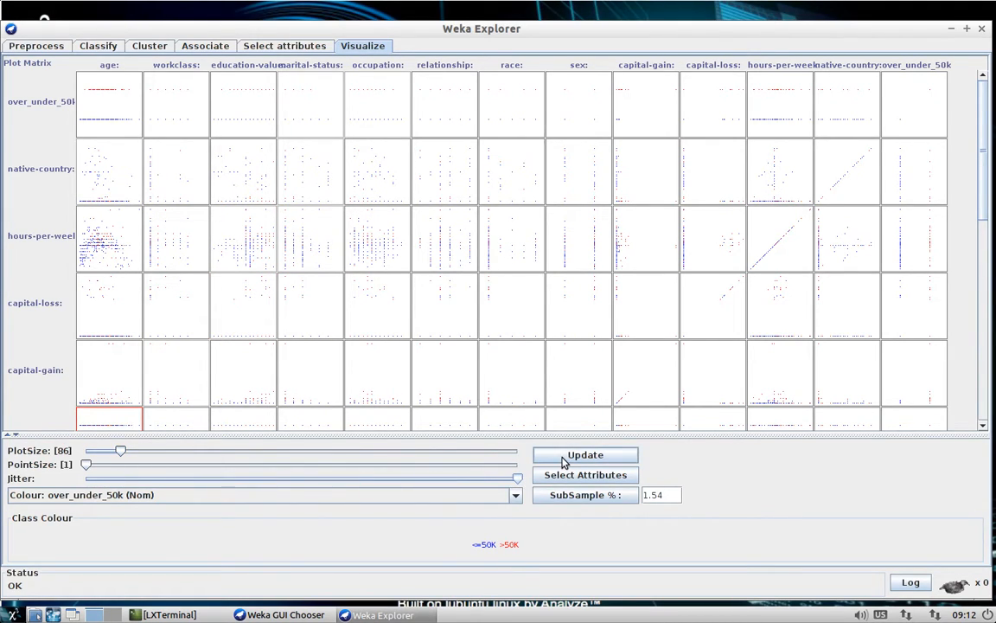
pyautogui.click(585, 454)
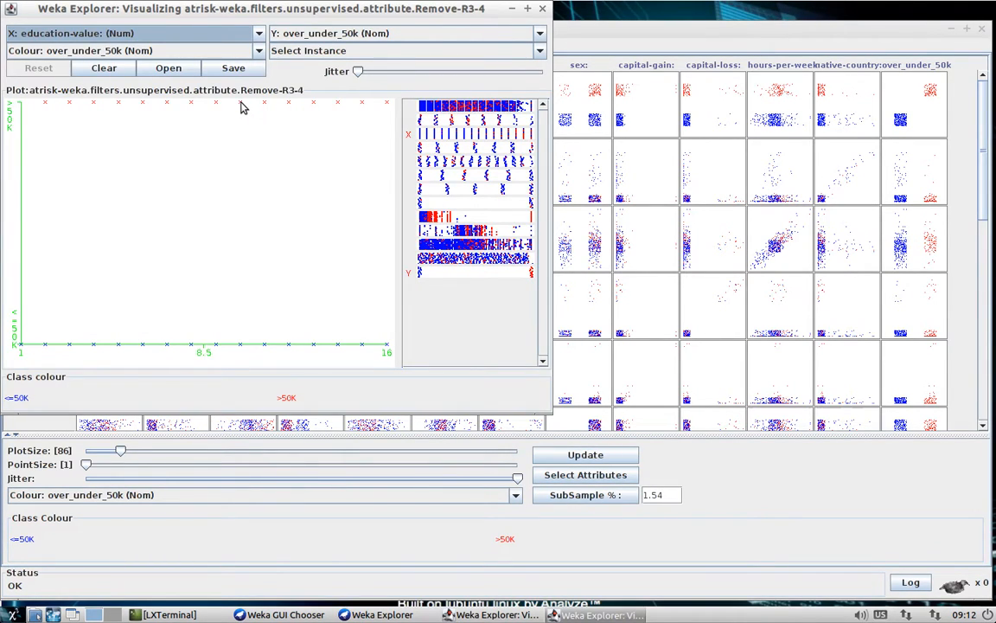
pyautogui.moveTo(353, 62)
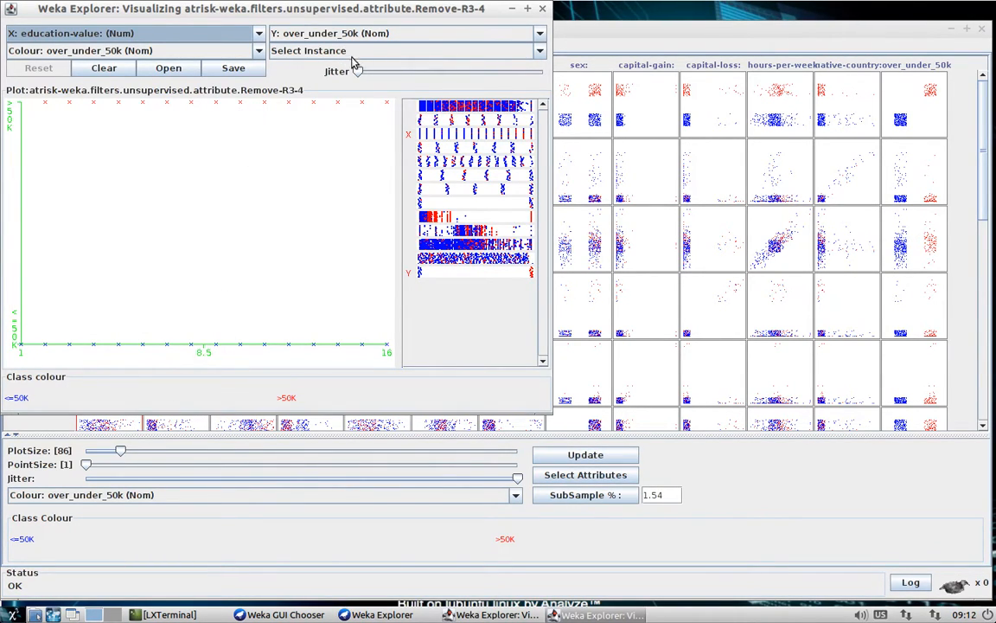
pyautogui.moveTo(355, 71); pyautogui.dragTo(448, 71)
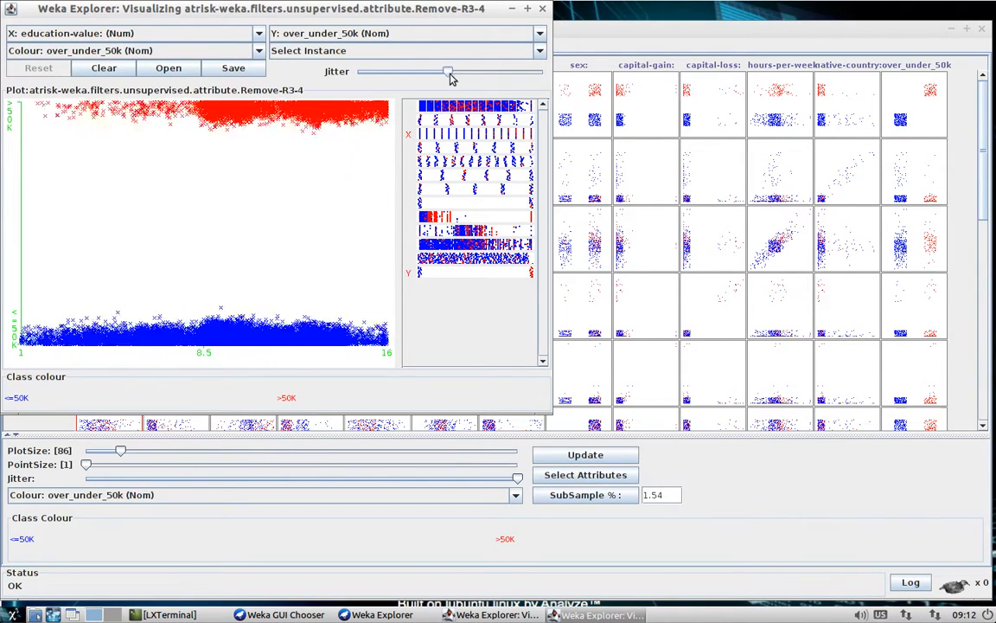
pyautogui.moveTo(448, 72); pyautogui.dragTo(513, 72)
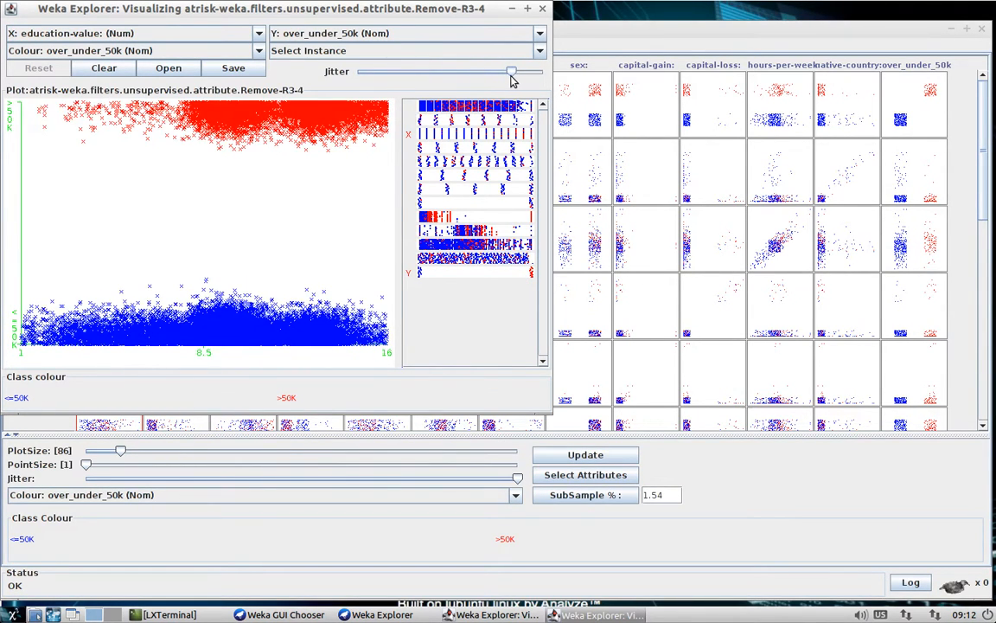
pyautogui.moveTo(515, 71); pyautogui.dragTo(543, 72)
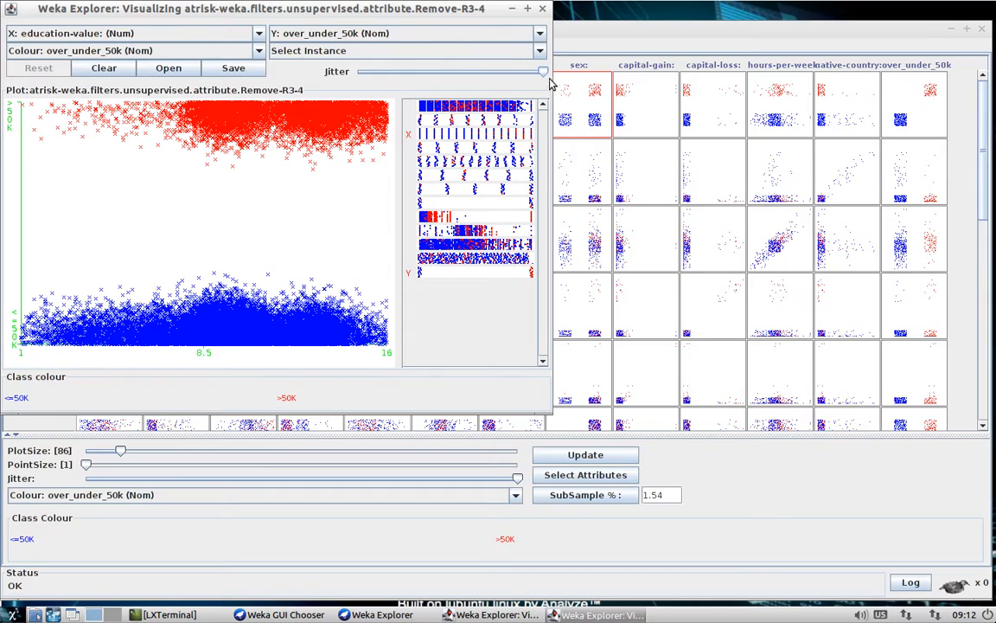
pyautogui.moveTo(457, 83)
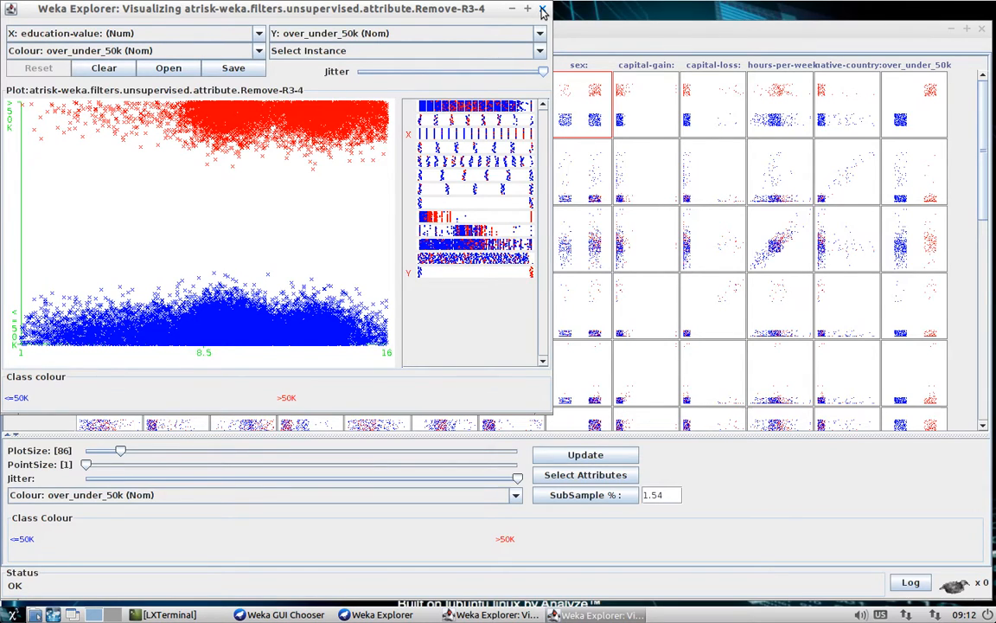
pyautogui.click(543, 9)
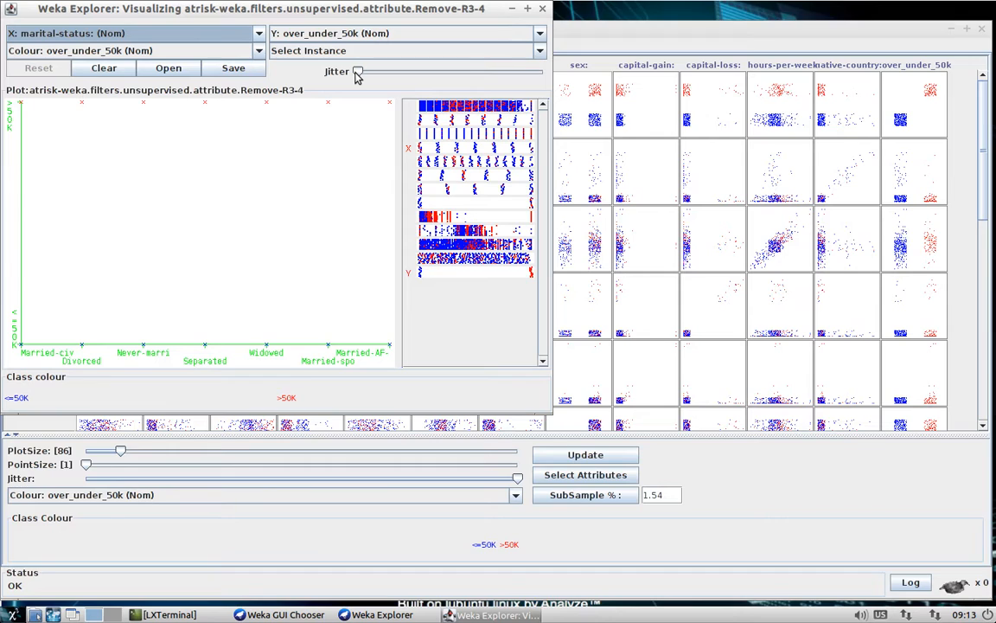
pyautogui.moveTo(358, 71); pyautogui.dragTo(424, 71)
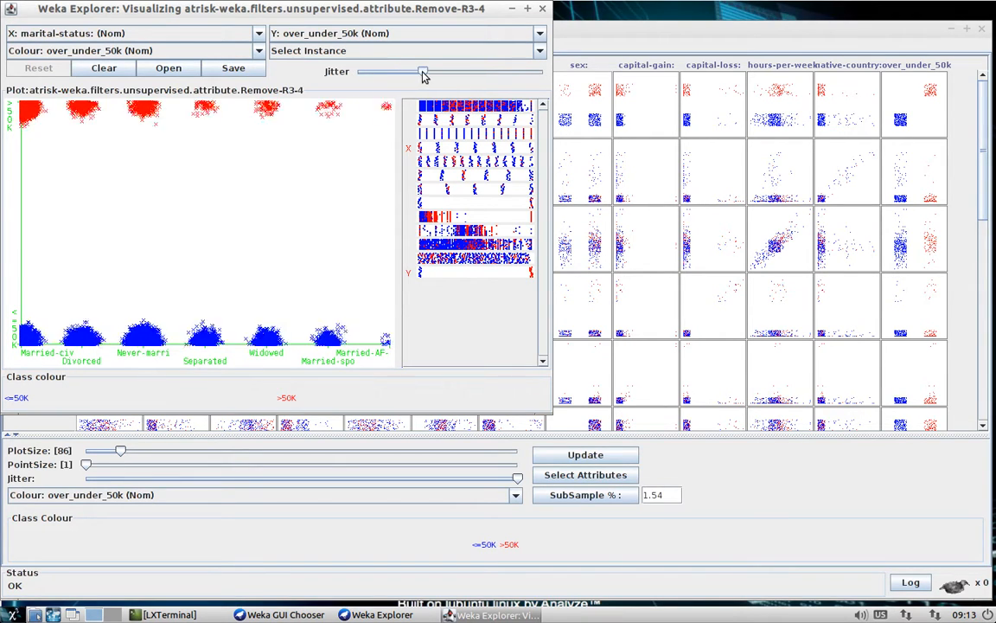
pyautogui.moveTo(424, 71); pyautogui.dragTo(510, 72)
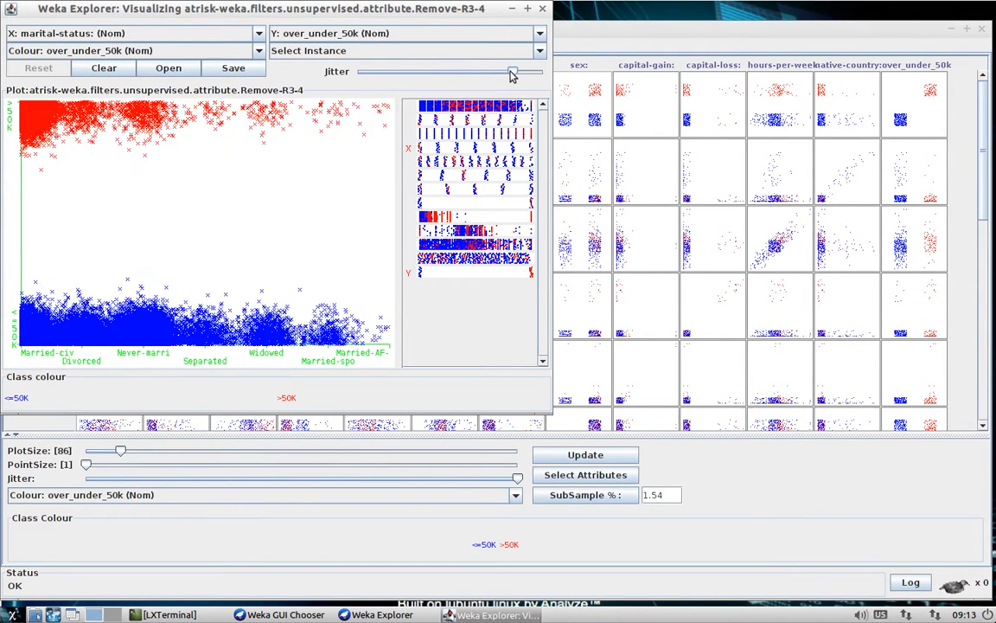
pyautogui.moveTo(510, 71); pyautogui.dragTo(528, 71)
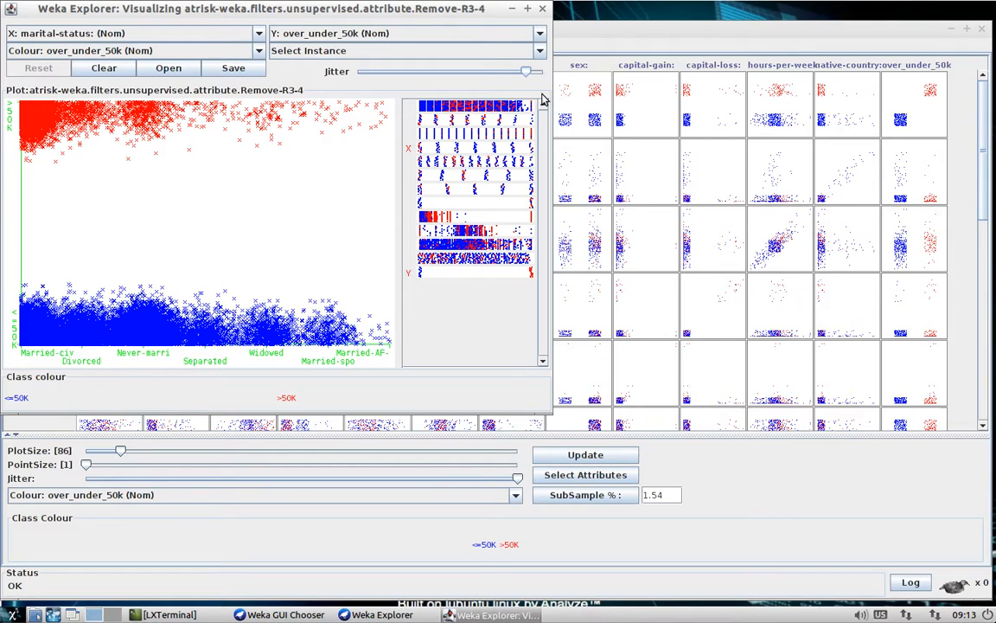
pyautogui.moveTo(511, 121)
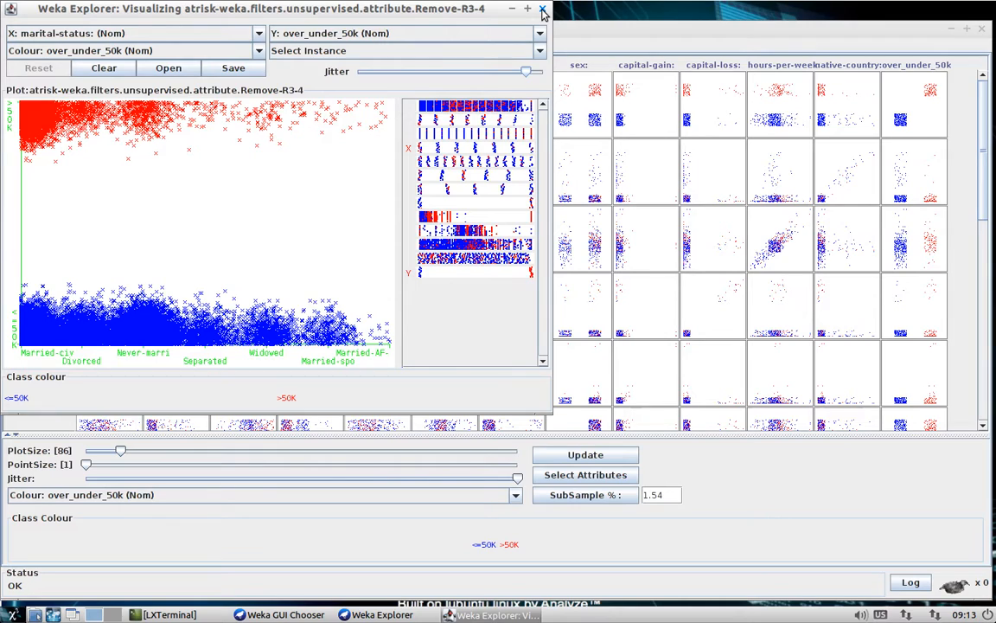
pyautogui.click(543, 8)
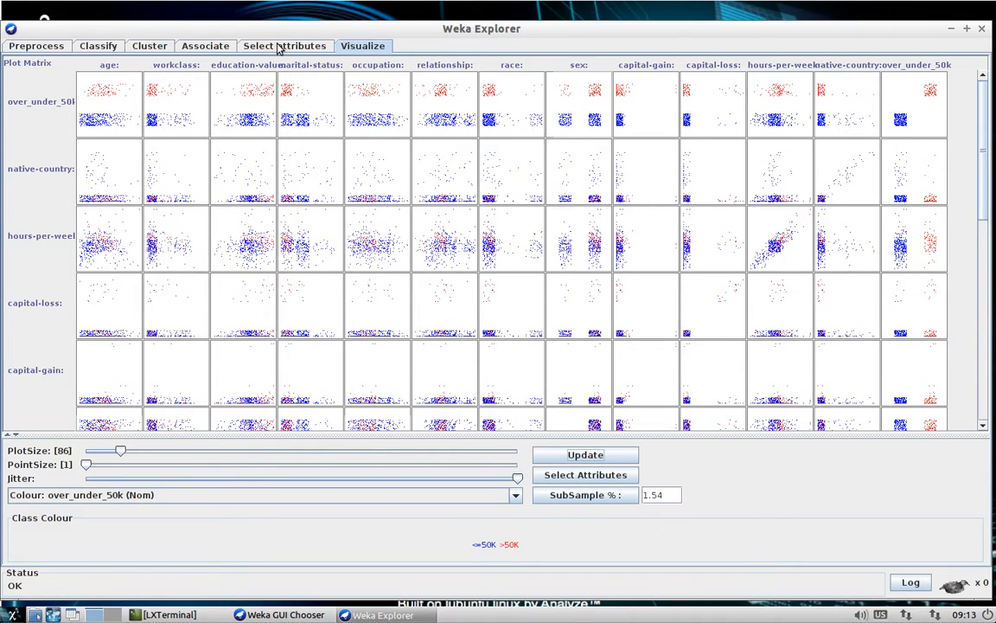
pyautogui.moveTo(284, 46)
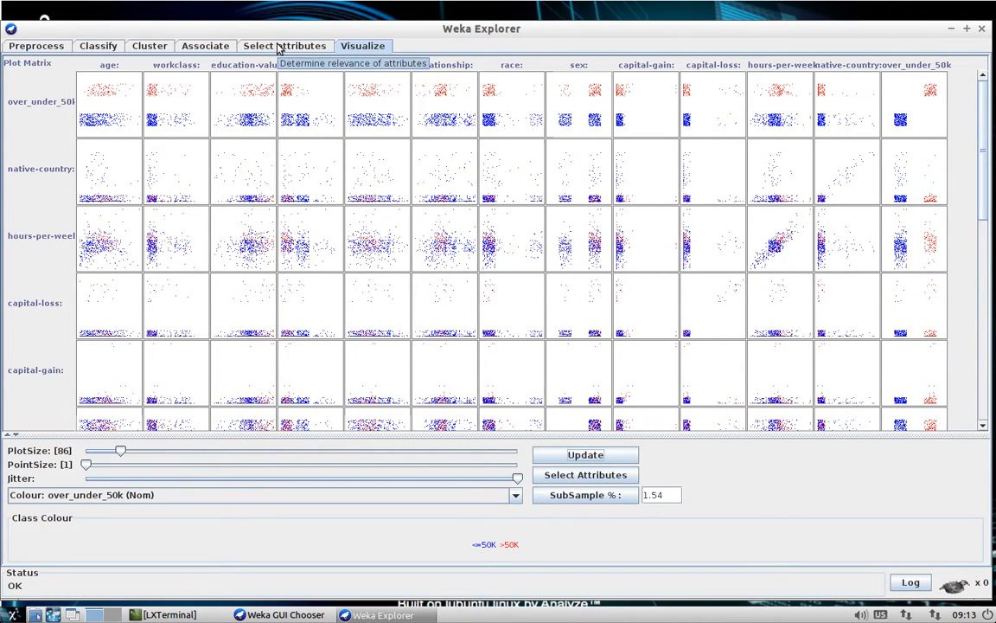
# - In Select attributes, keep CfsSubsetEval and choose GreedyStepwise as the search method
pyautogui.click(285, 46)
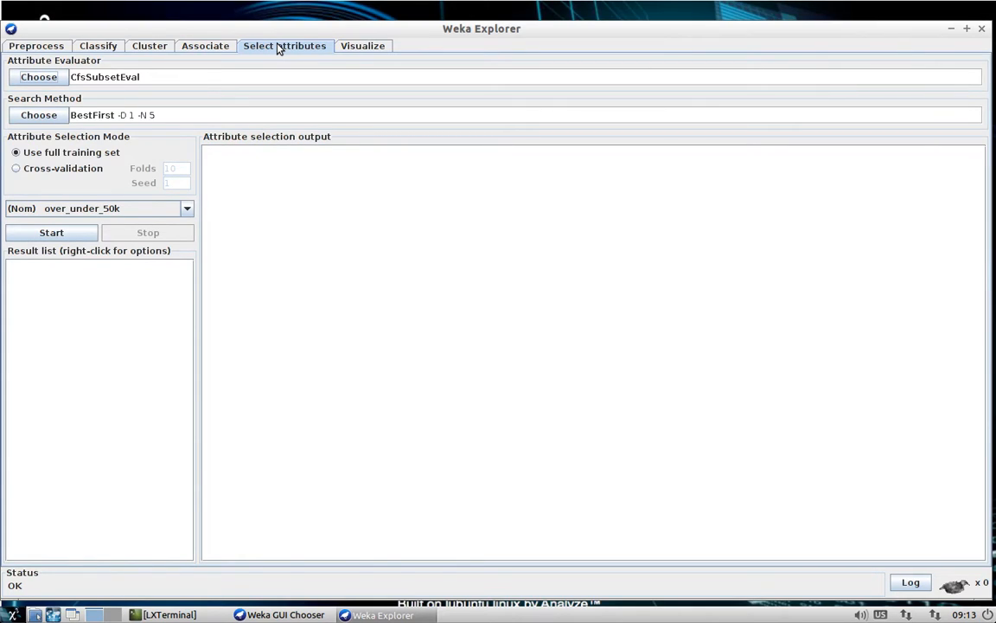
pyautogui.moveTo(313, 41)
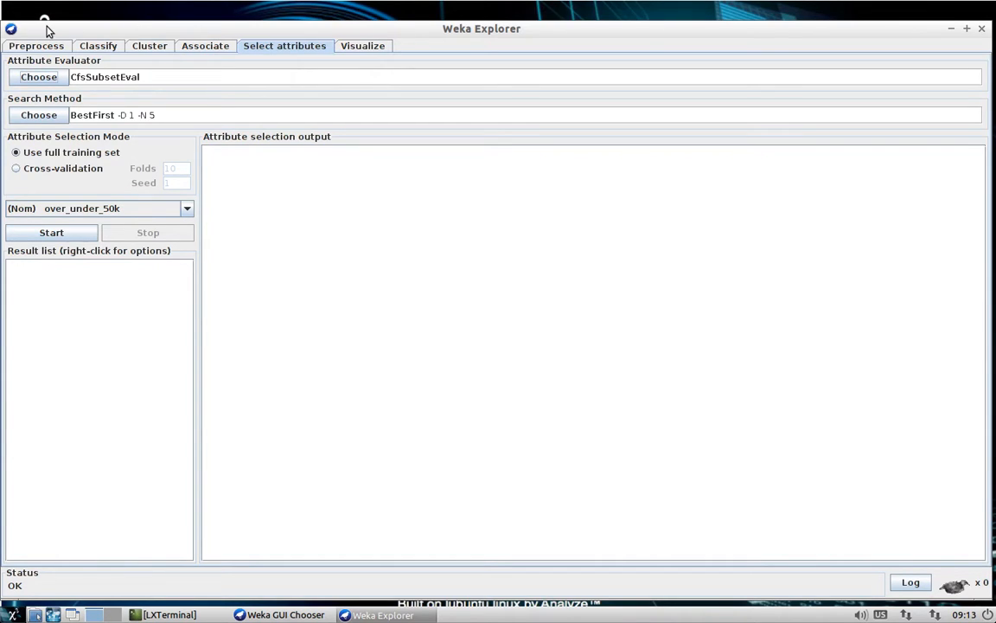
pyautogui.click(38, 114)
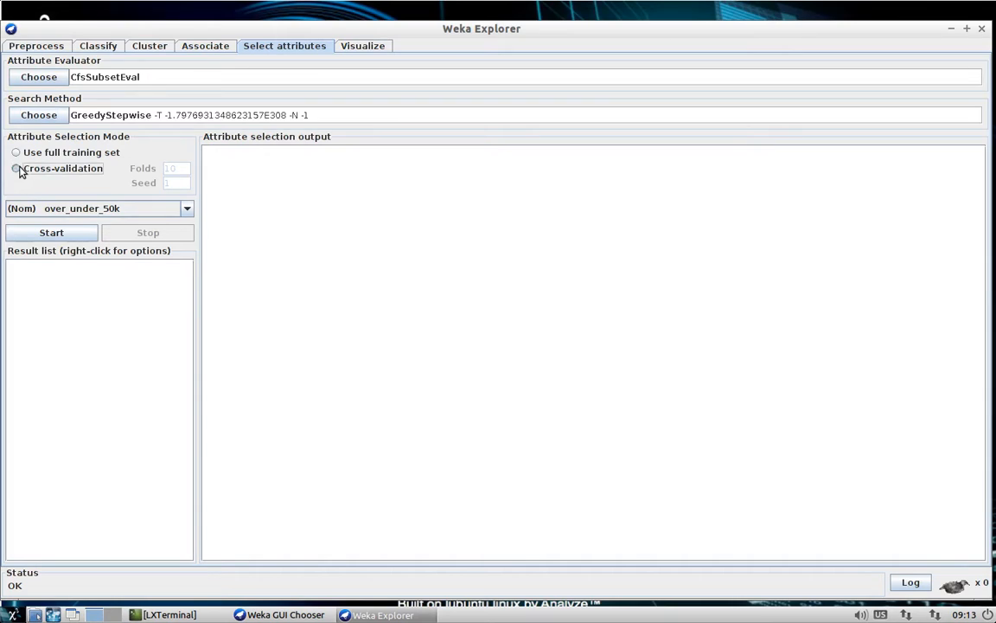
pyautogui.click(51, 232)
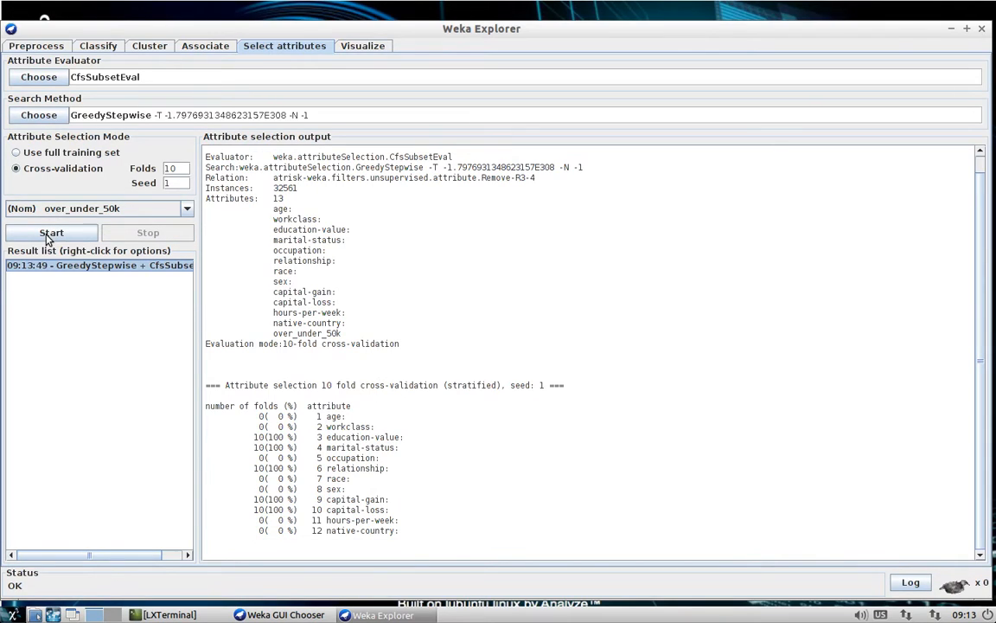
pyautogui.moveTo(45, 231)
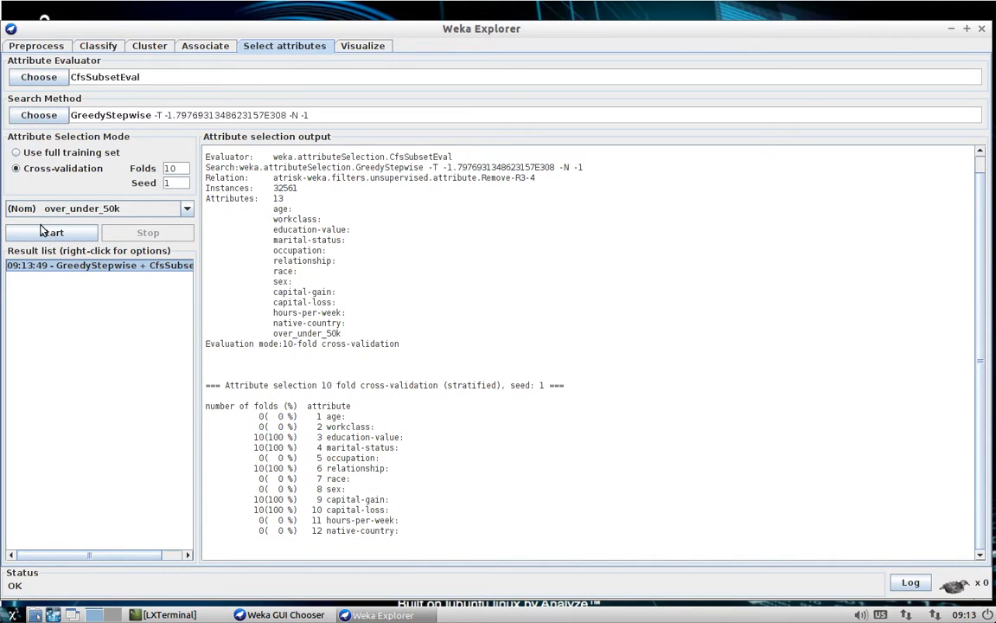
pyautogui.moveTo(388, 435)
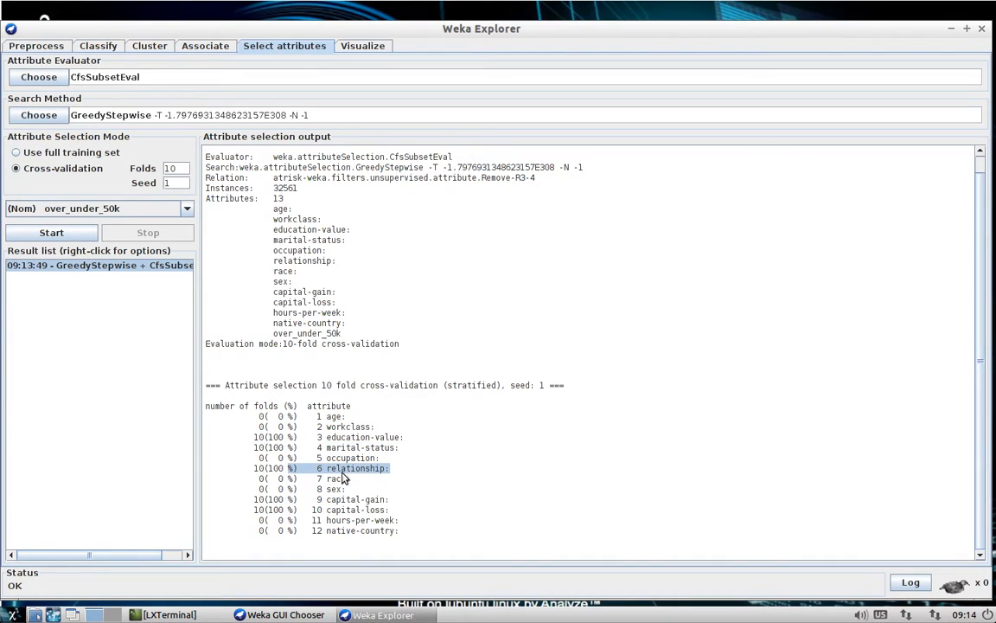
pyautogui.click(352, 500)
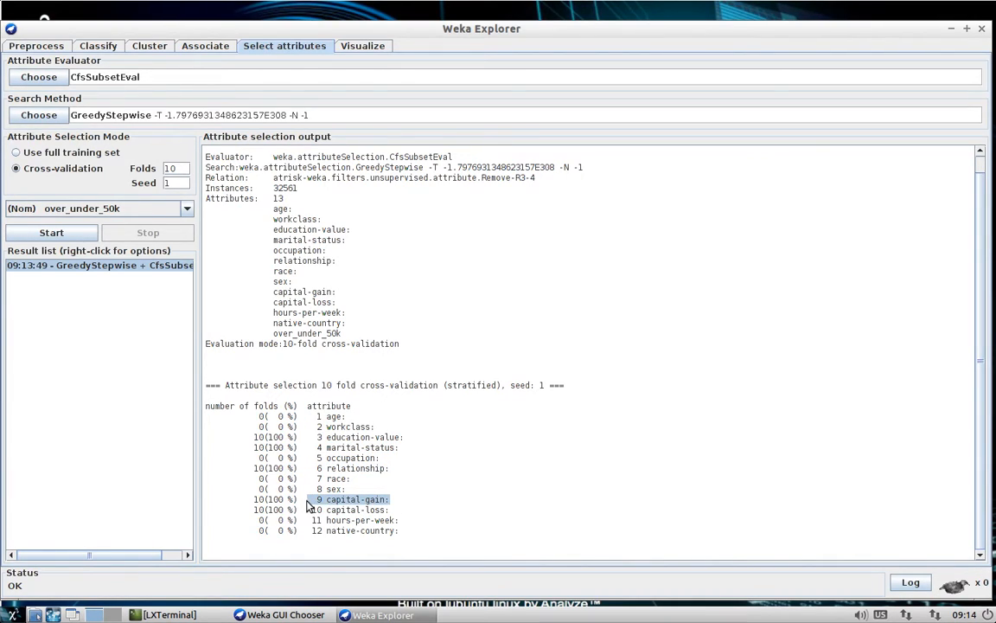
pyautogui.click(350, 509)
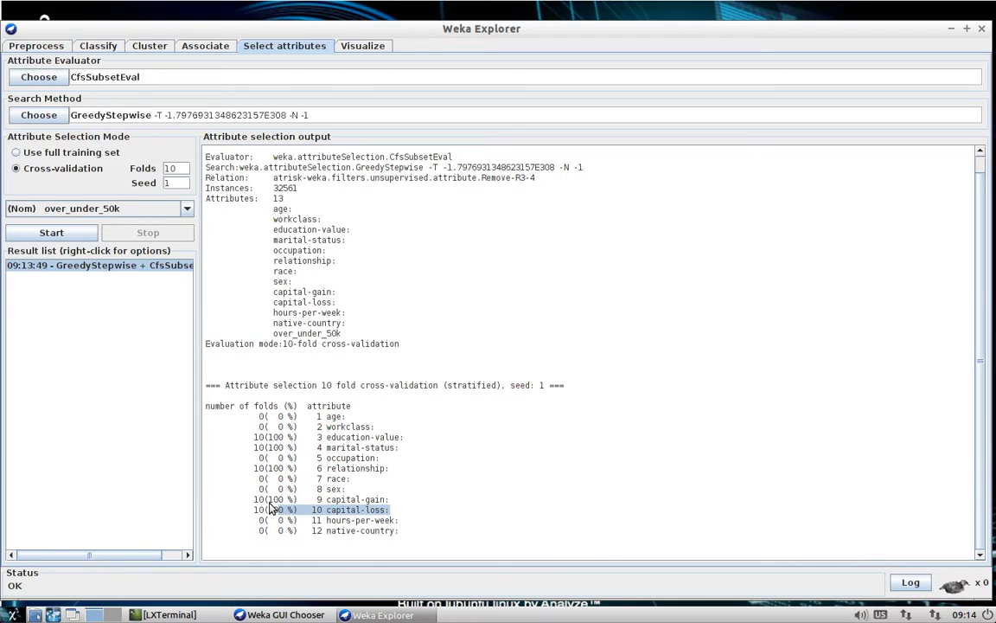
pyautogui.moveTo(625, 395)
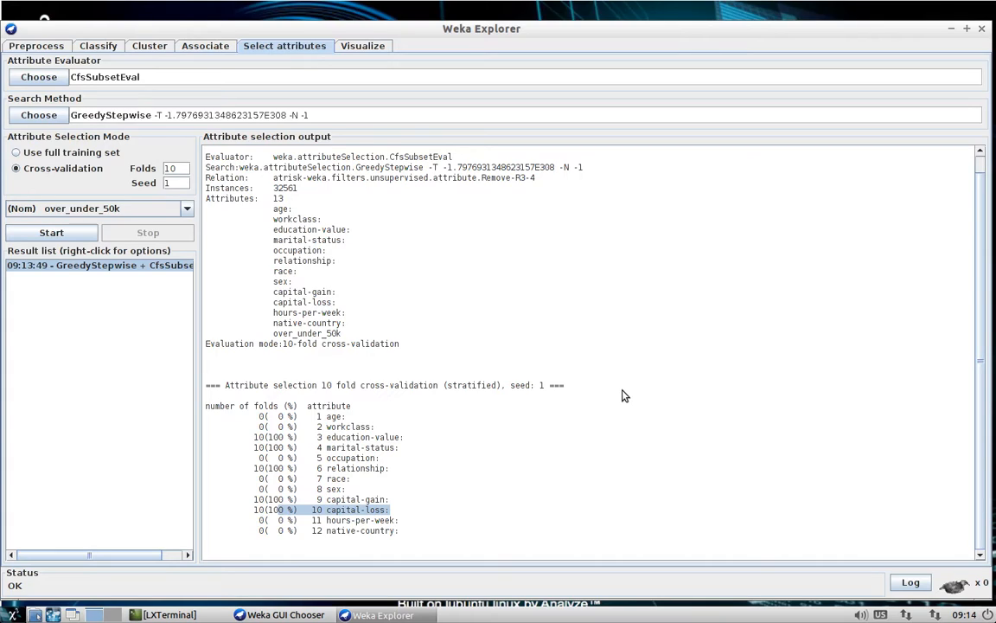
pyautogui.moveTo(606, 397)
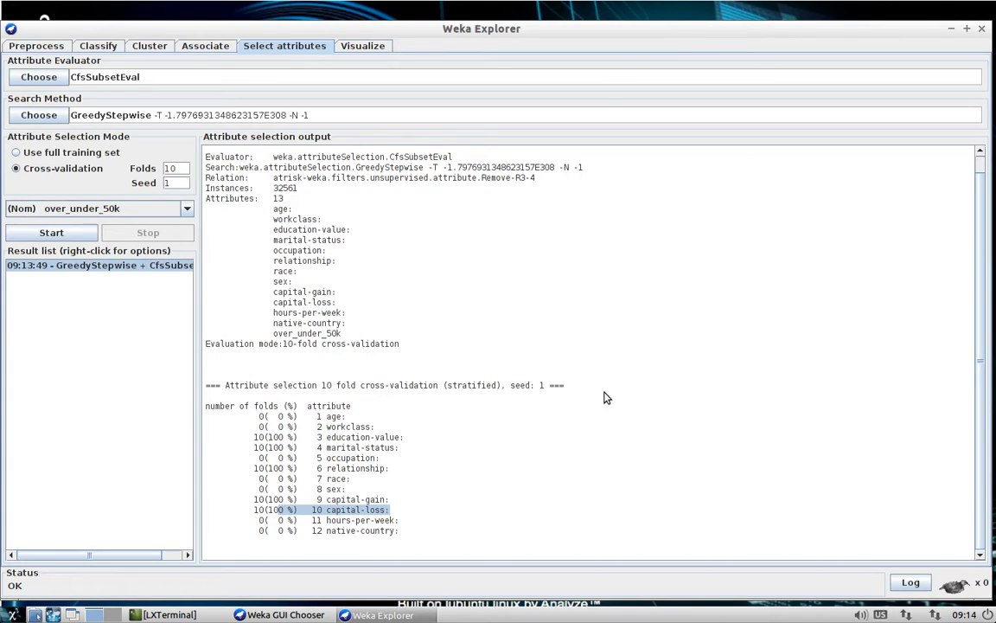
pyautogui.moveTo(190, 103)
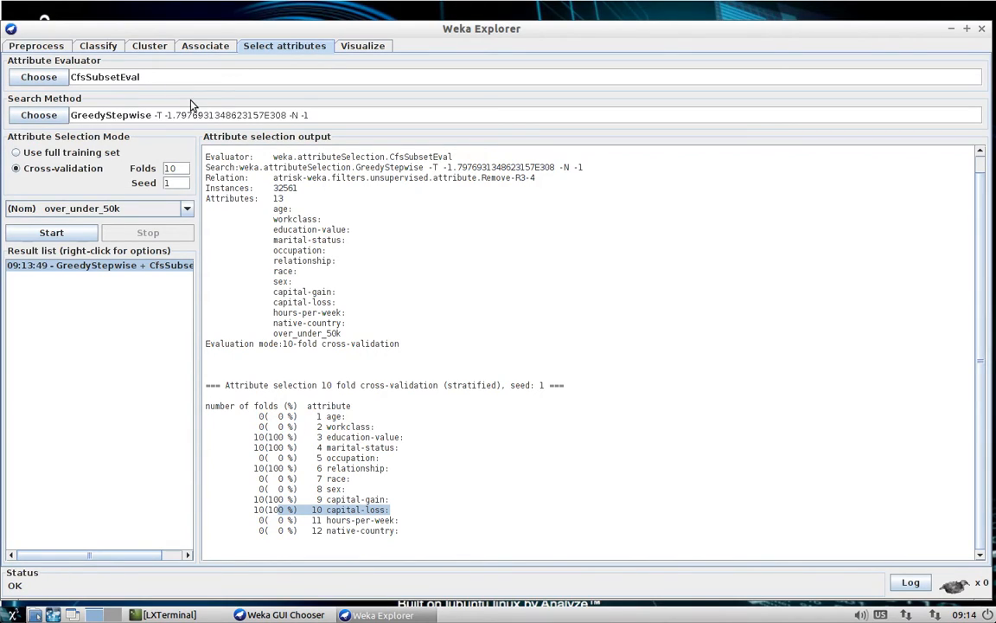
# - Run ChiSquaredAttributeEval with Ranker and highlight capital-loss in the resulting ranking
pyautogui.click(38, 76)
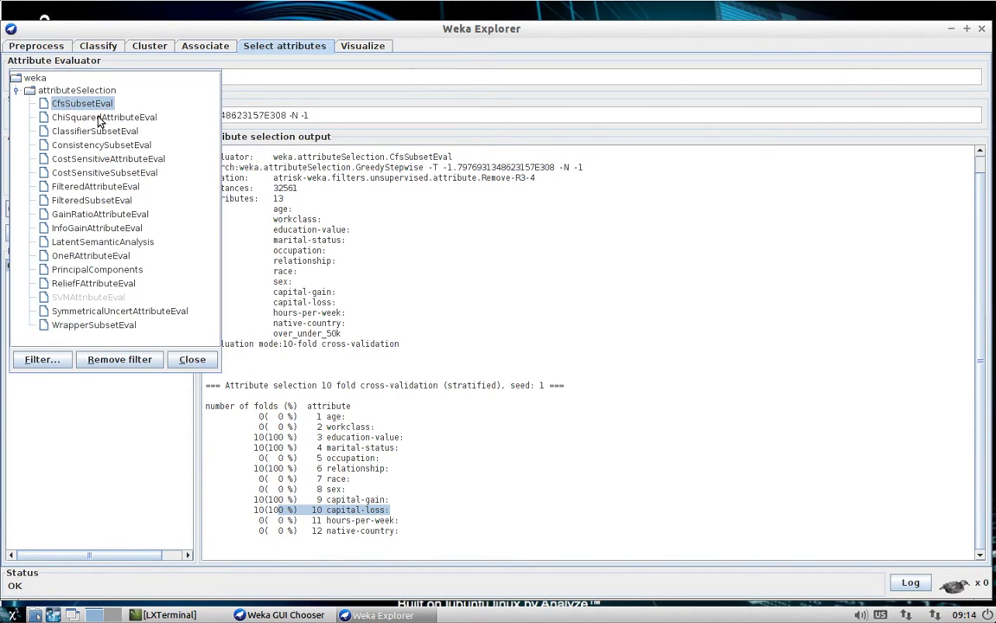
pyautogui.click(103, 117)
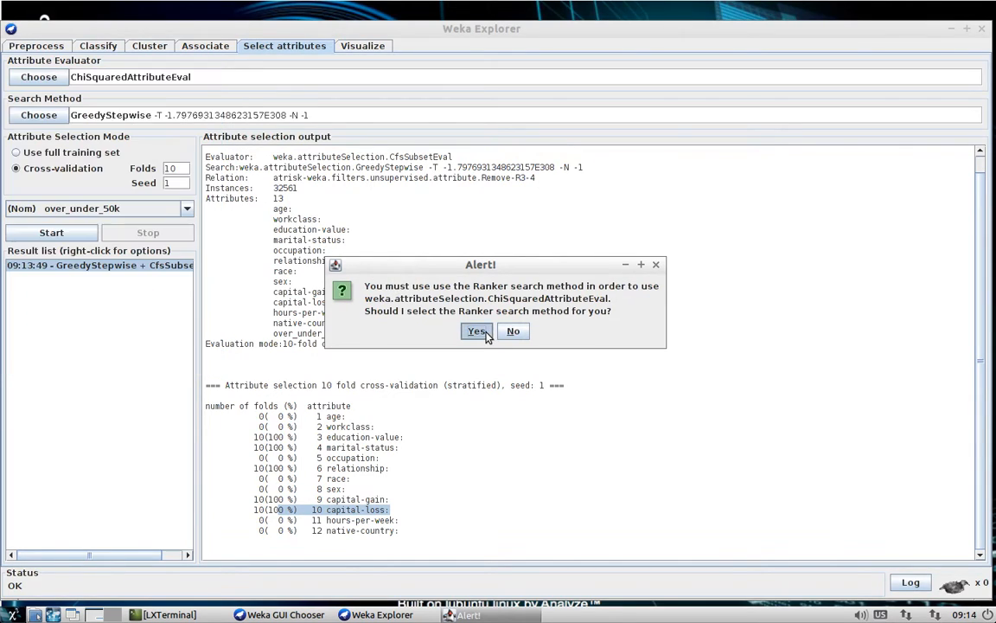
pyautogui.click(477, 330)
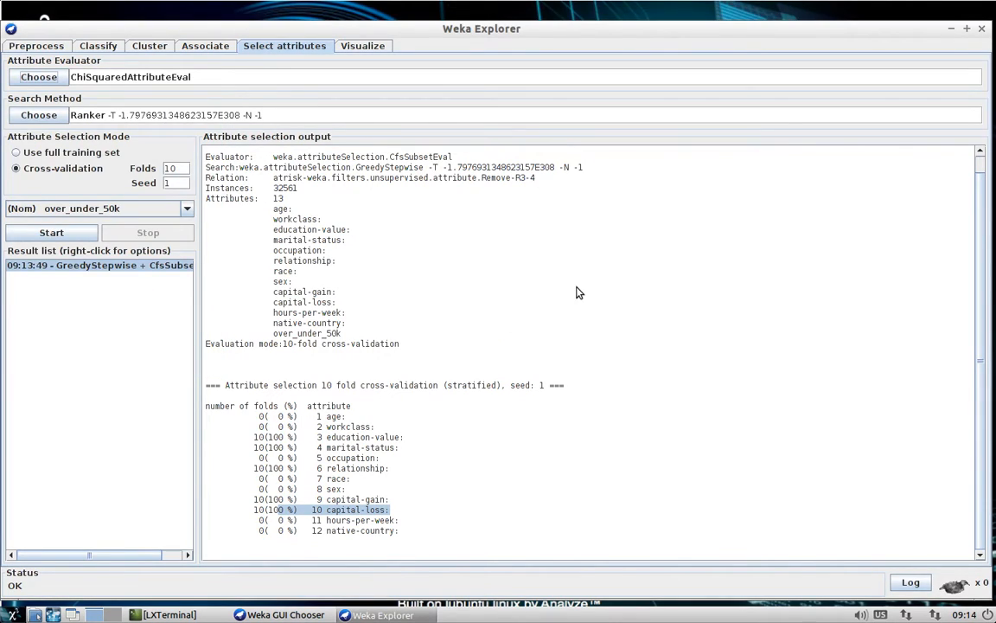
pyautogui.click(51, 232)
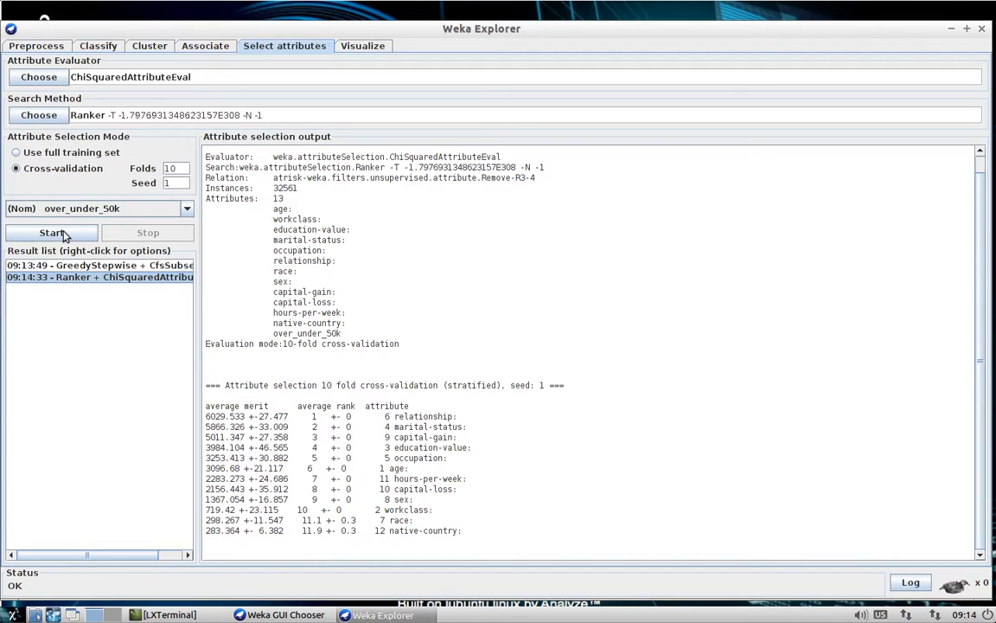
pyautogui.moveTo(470, 497)
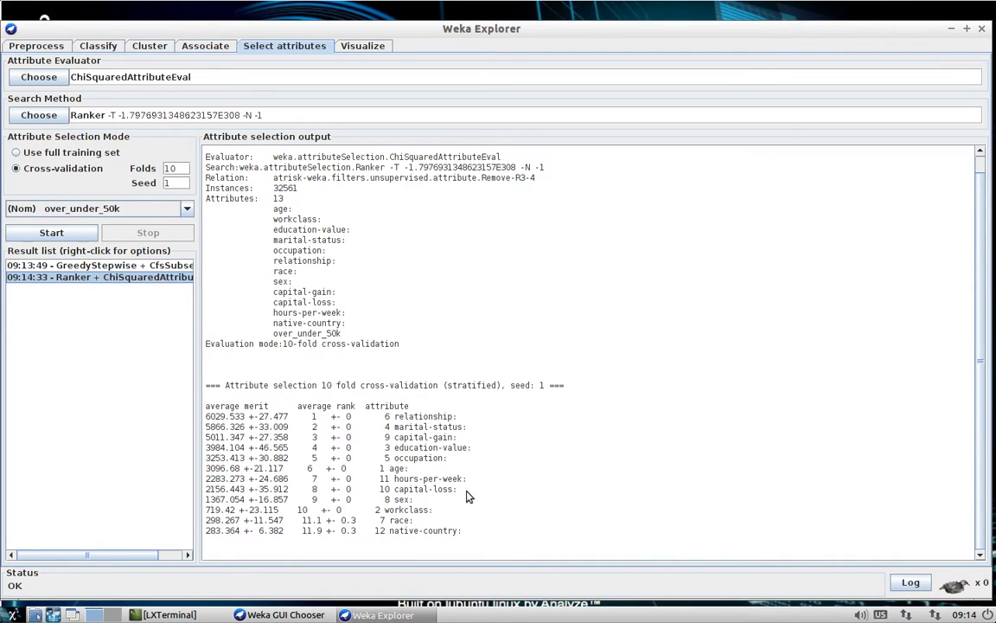
pyautogui.doubleClick(418, 489)
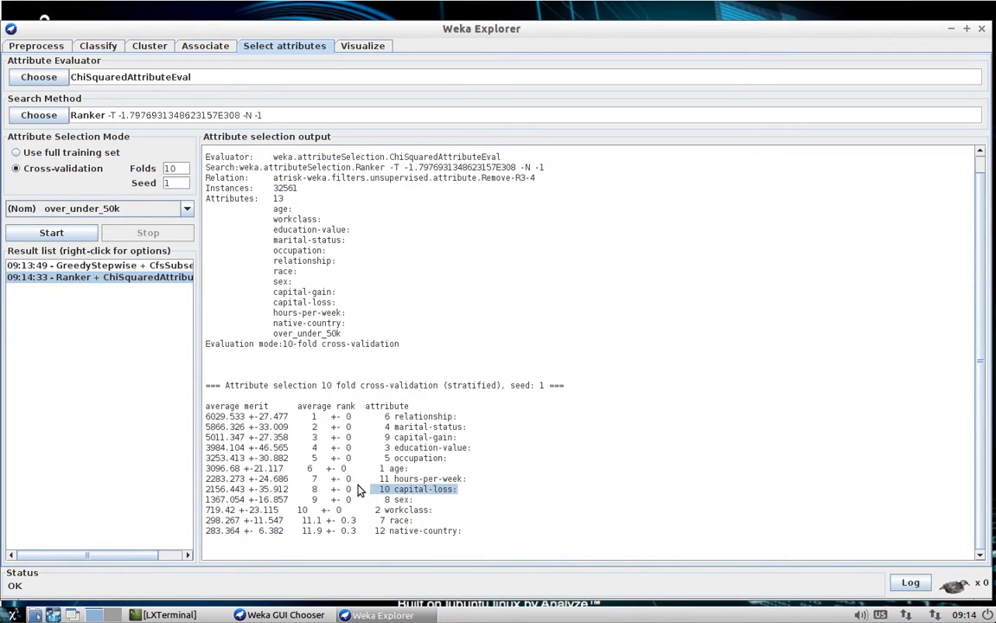
pyautogui.moveTo(473, 461)
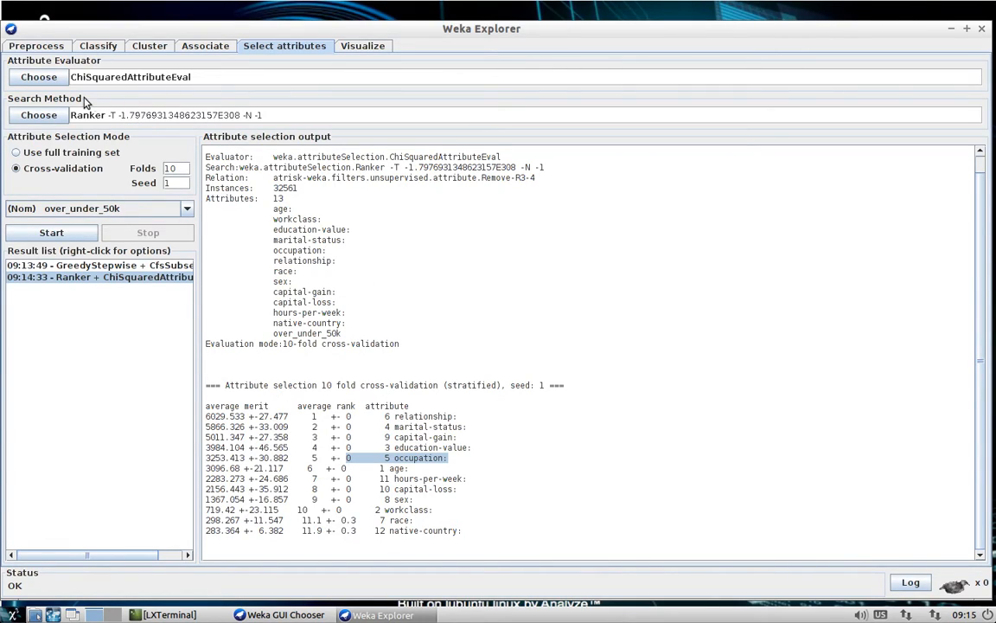
# - Run SymmetricalUncertAttributeEval with Ranker, ranking capital-gain, marital-status and relationship top
pyautogui.click(38, 77)
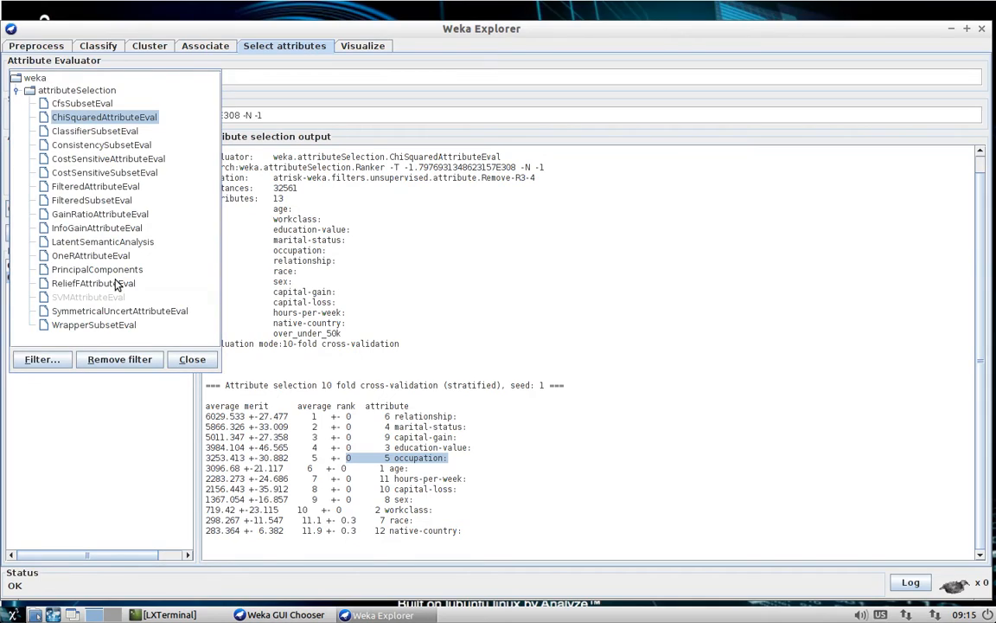
pyautogui.click(120, 310)
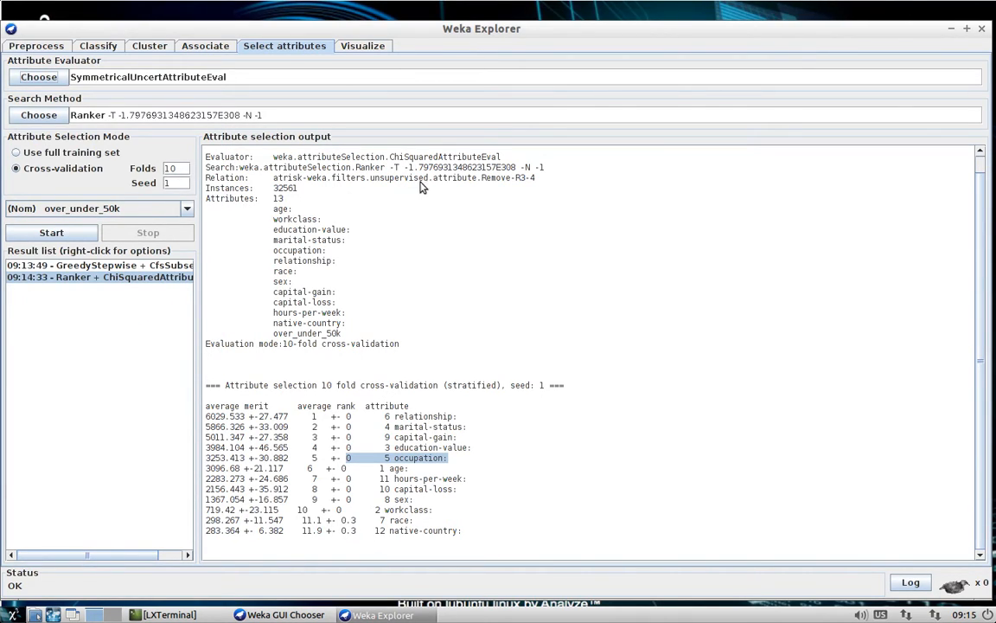
pyautogui.moveTo(51, 232)
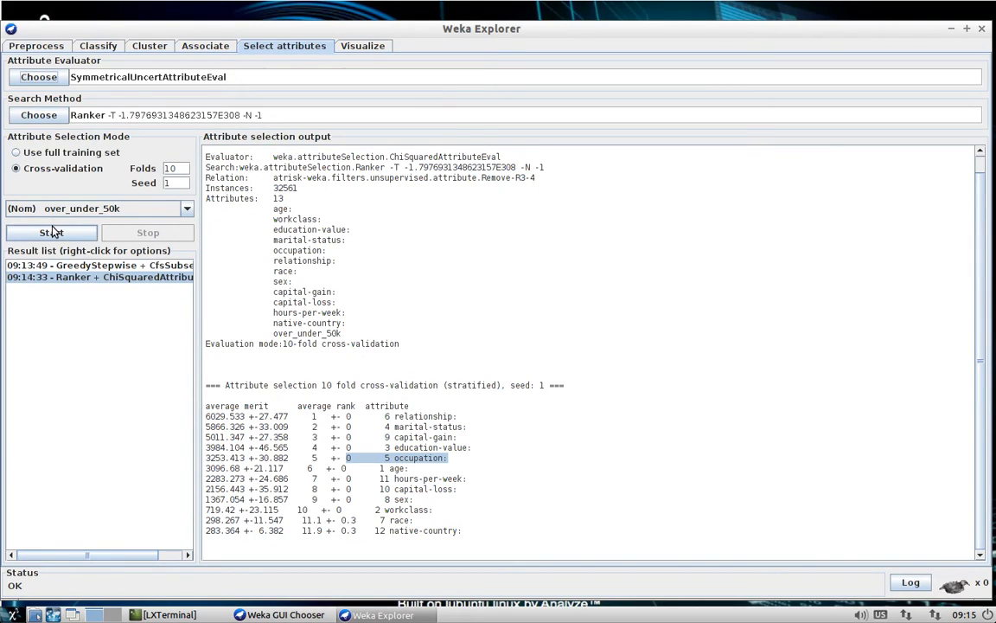
pyautogui.click(51, 232)
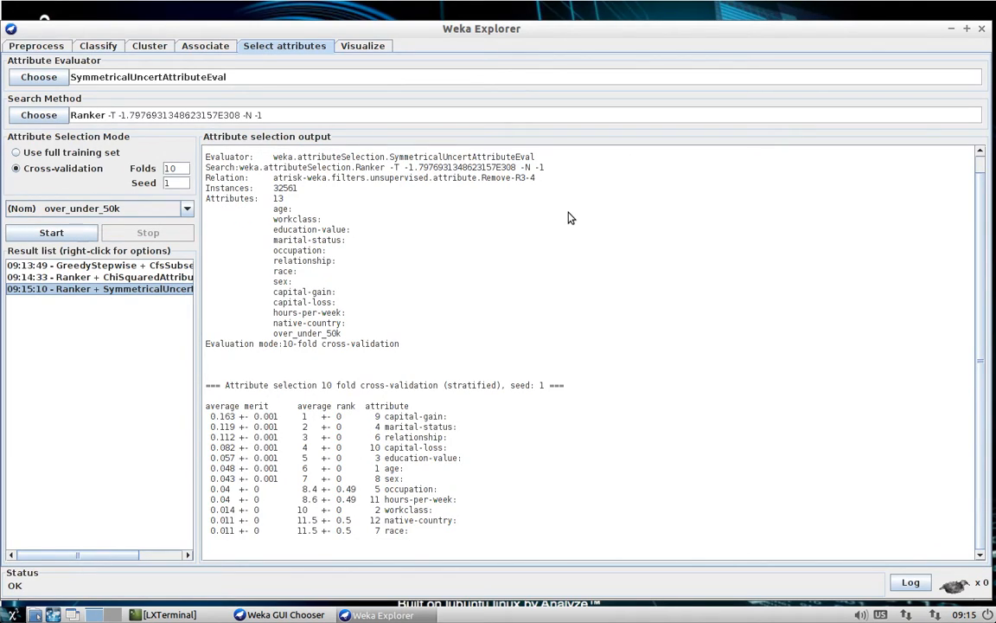
pyautogui.moveTo(577, 314)
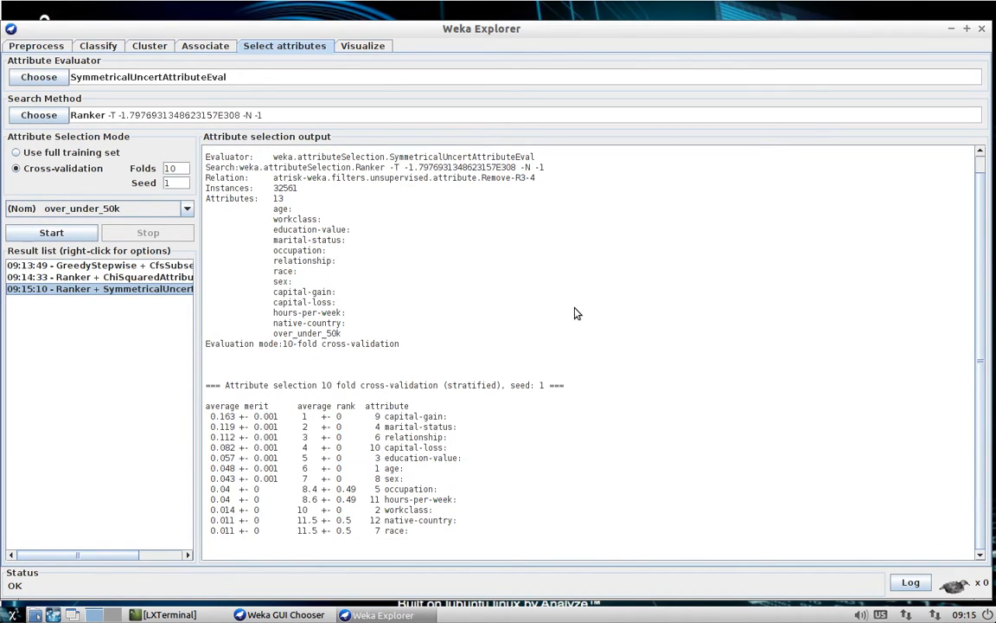
pyautogui.moveTo(510, 371)
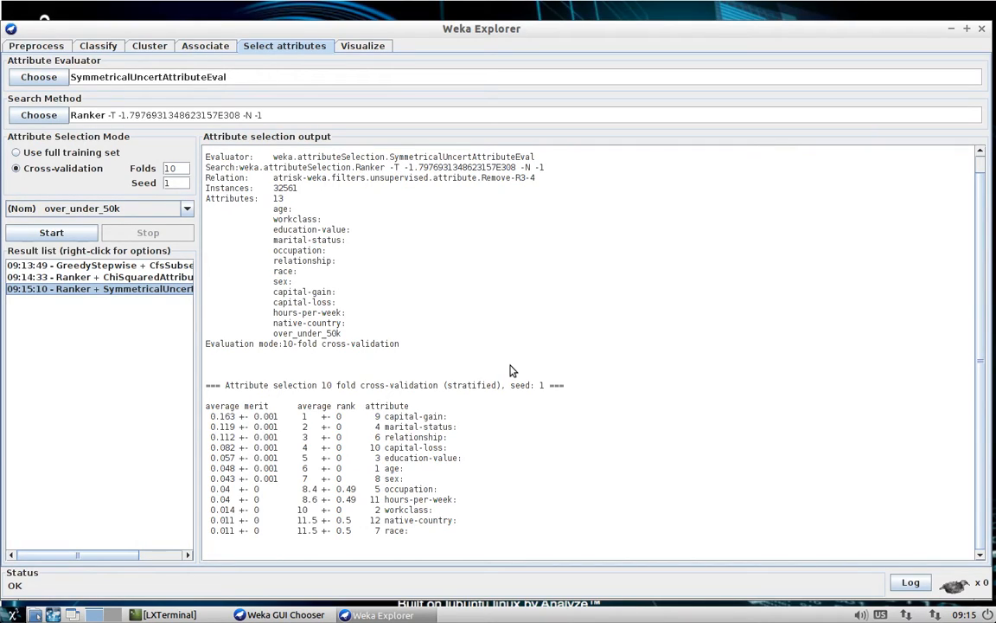
pyautogui.moveTo(515, 393)
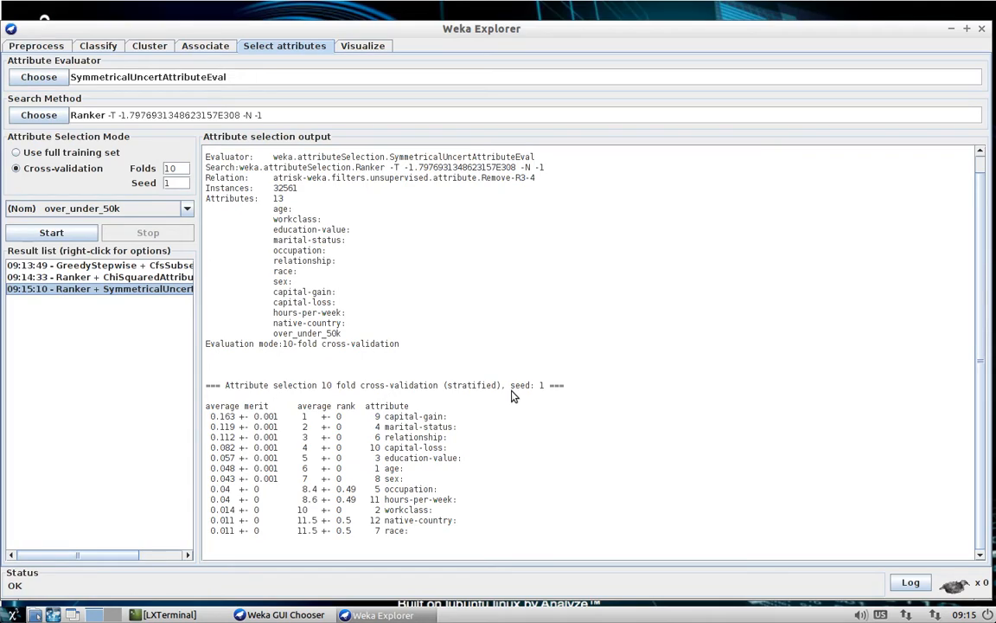
pyautogui.moveTo(473, 437)
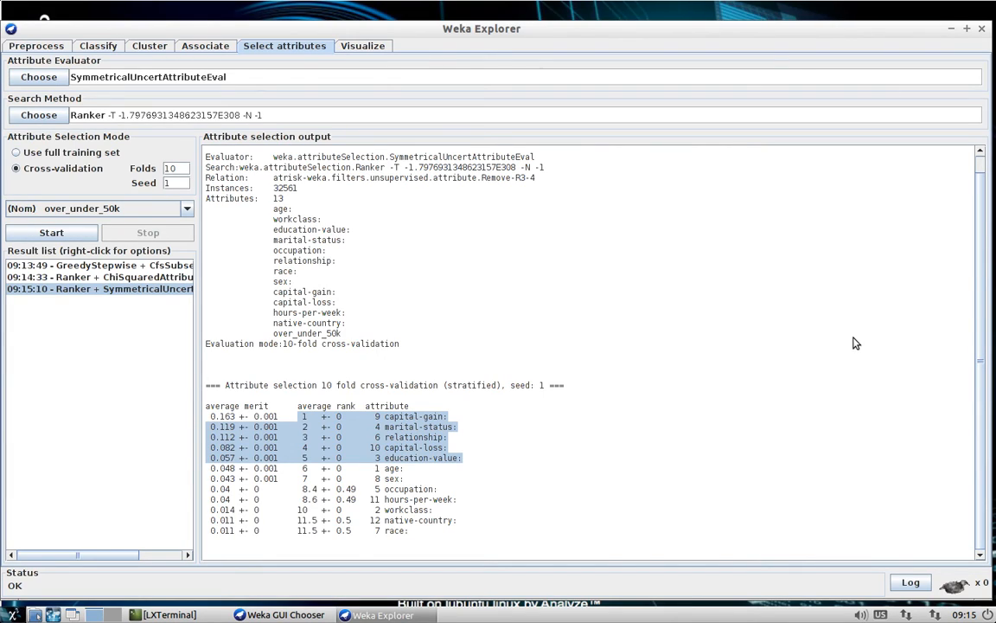
pyautogui.moveTo(918, 341)
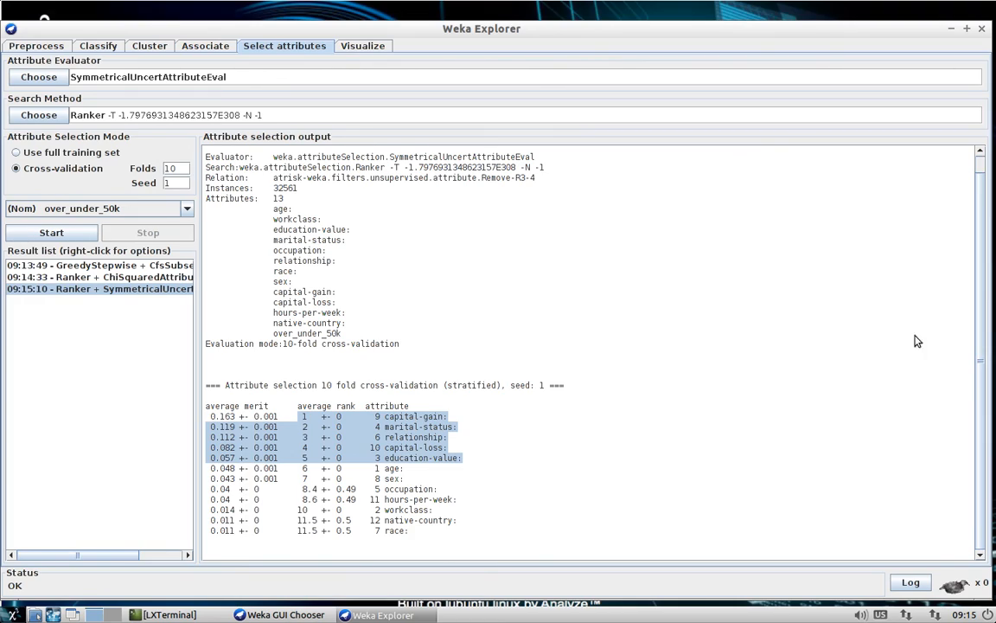